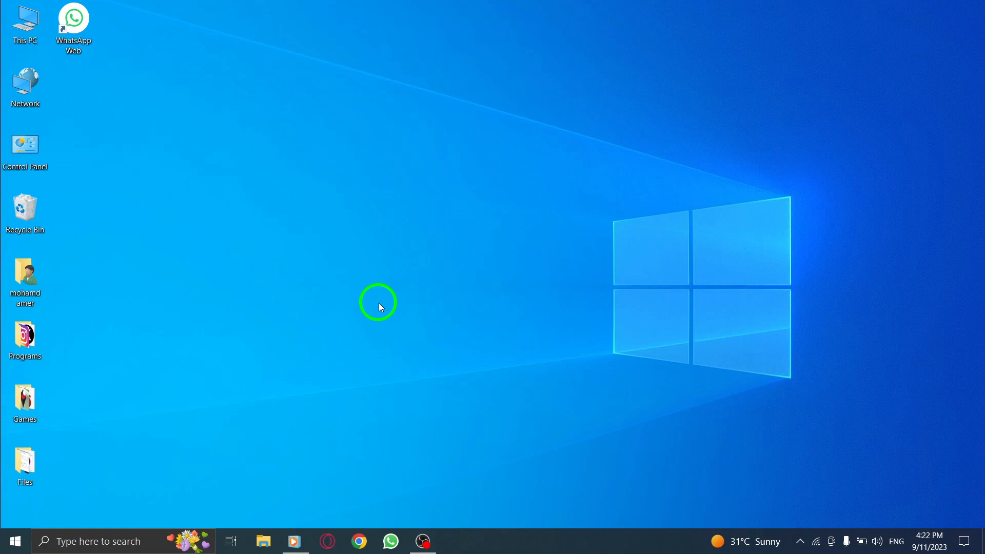
pyautogui.moveTo(392, 541)
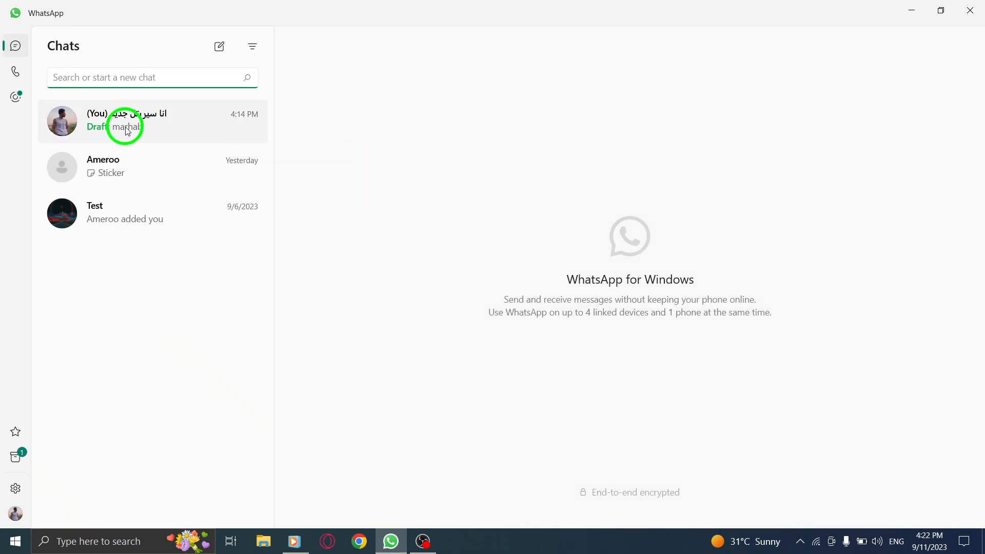
# Step: Open the (You) self-chat and complete the draft as 'marhaba'
pyautogui.click(152, 121)
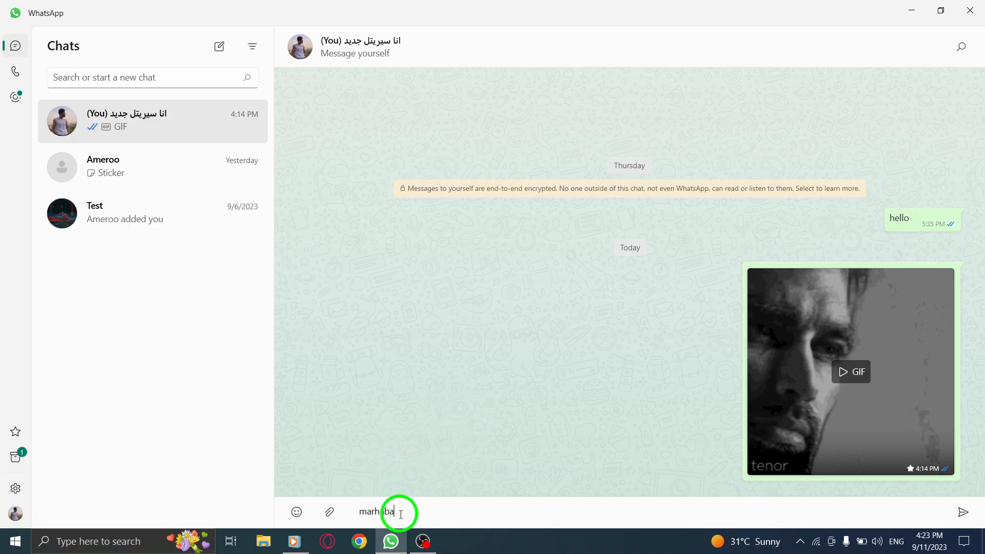
pyautogui.write('a')
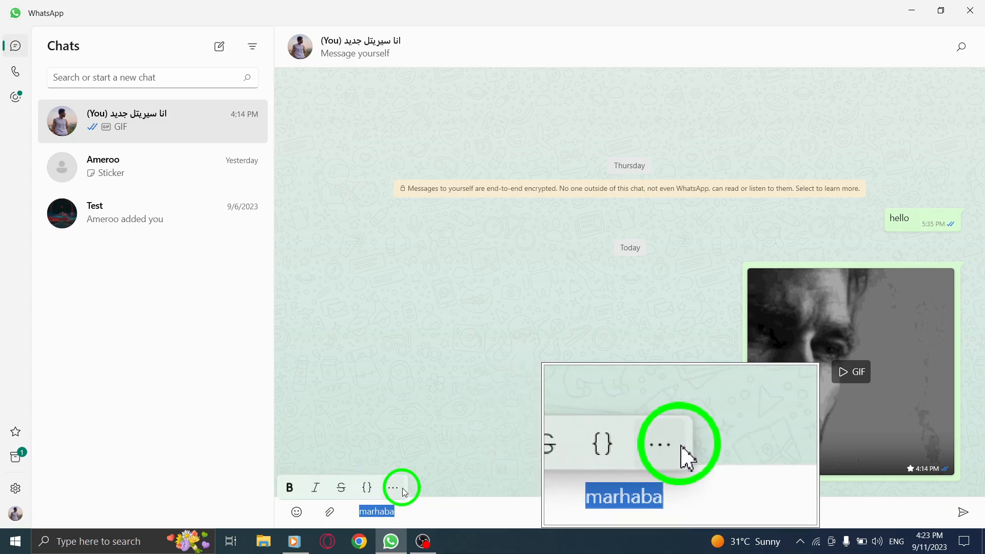
pyautogui.moveTo(394, 488)
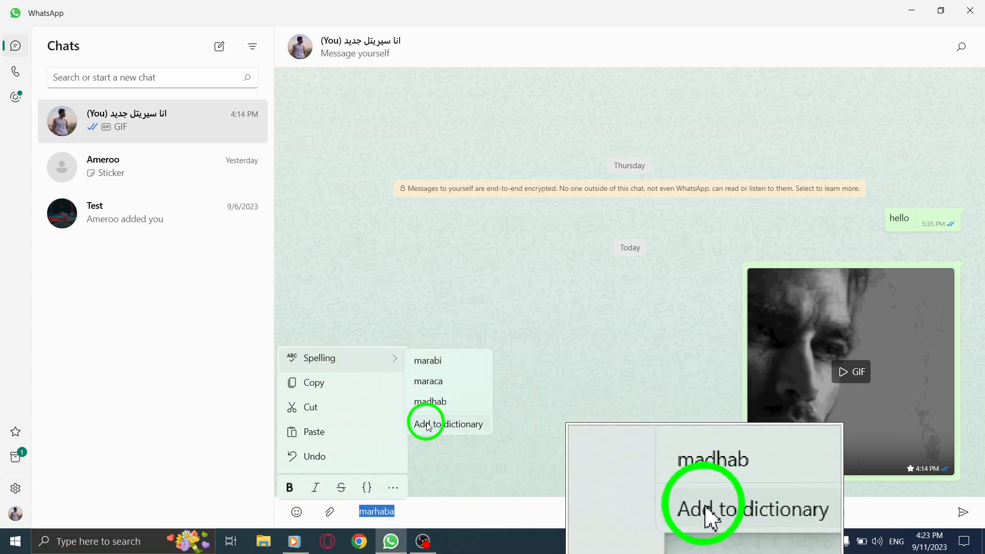
# Step: Add 'marhaba' to the spelling dictionary via Spelling > Add to dictionary
pyautogui.click(448, 424)
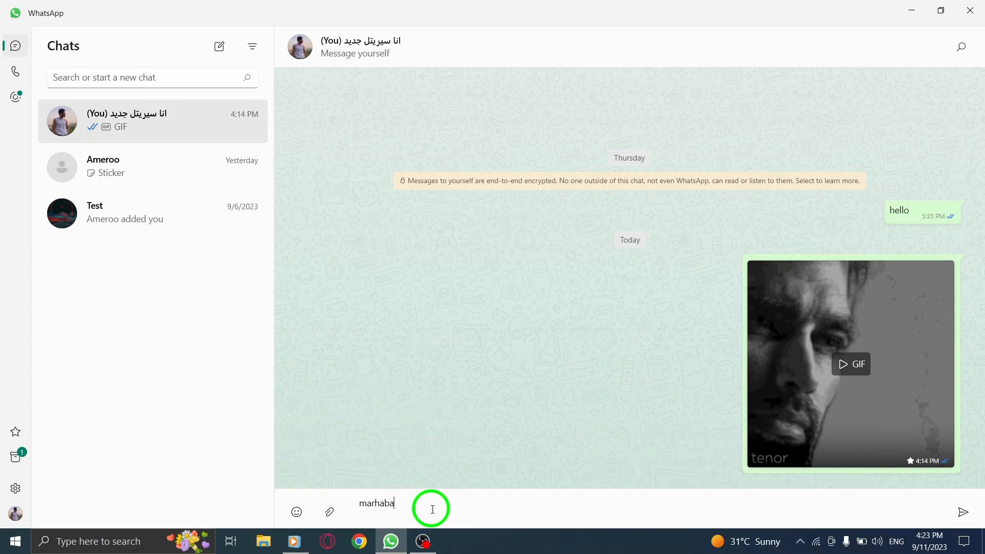
pyautogui.moveTo(479, 456)
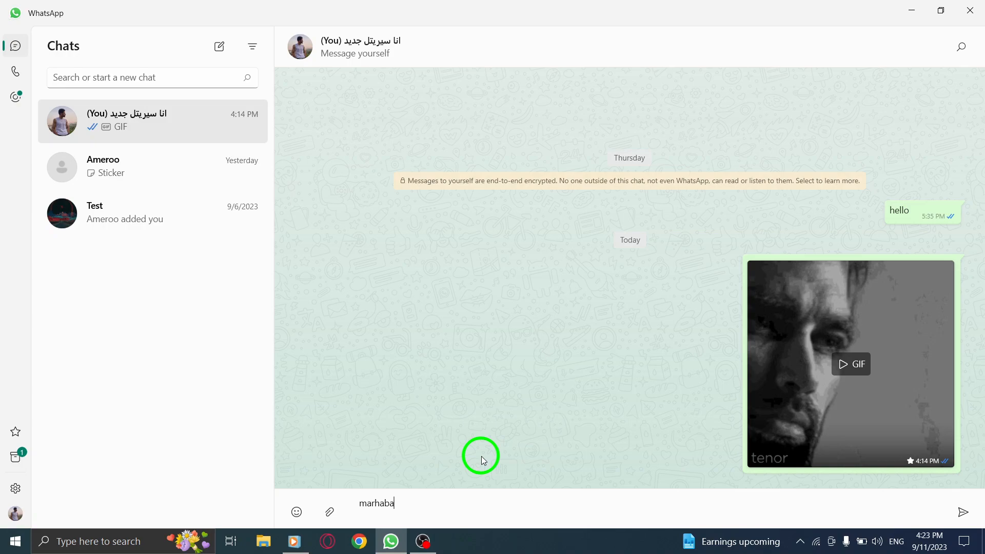
# Step: Send the 'marhaba' draft to the self-chat
pyautogui.press('Return')
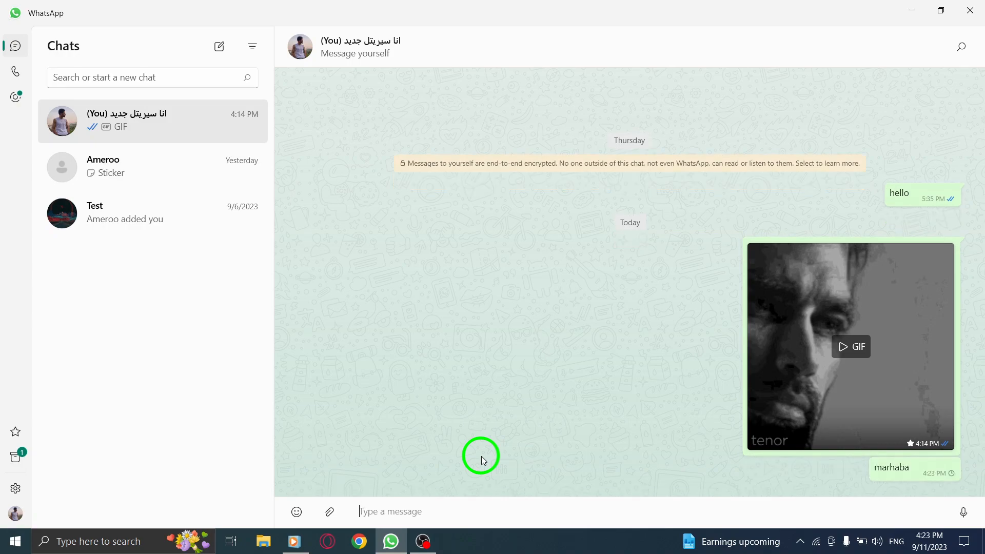